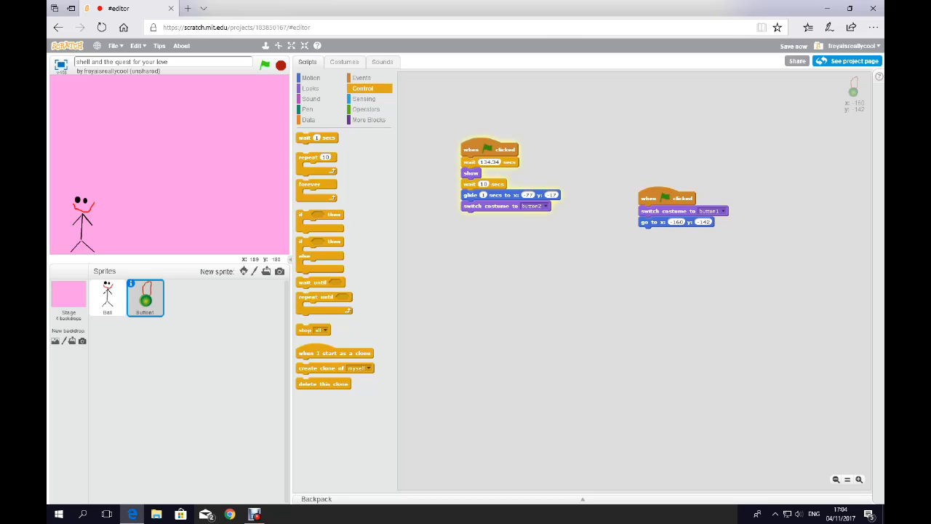
mouse_move(266, 46)
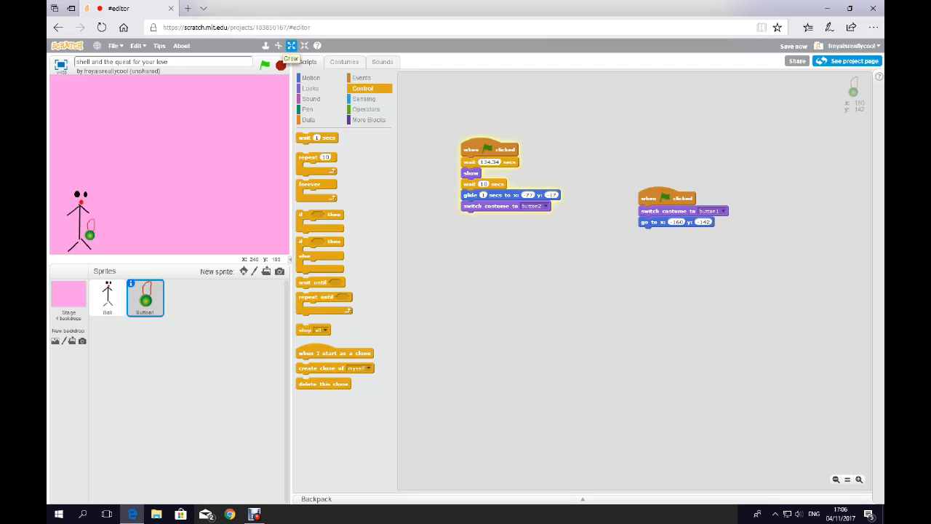
Step: Run the project and watch the Button sprite glide to x:-77 y:-17 and switch to costume button2
left_click(266, 66)
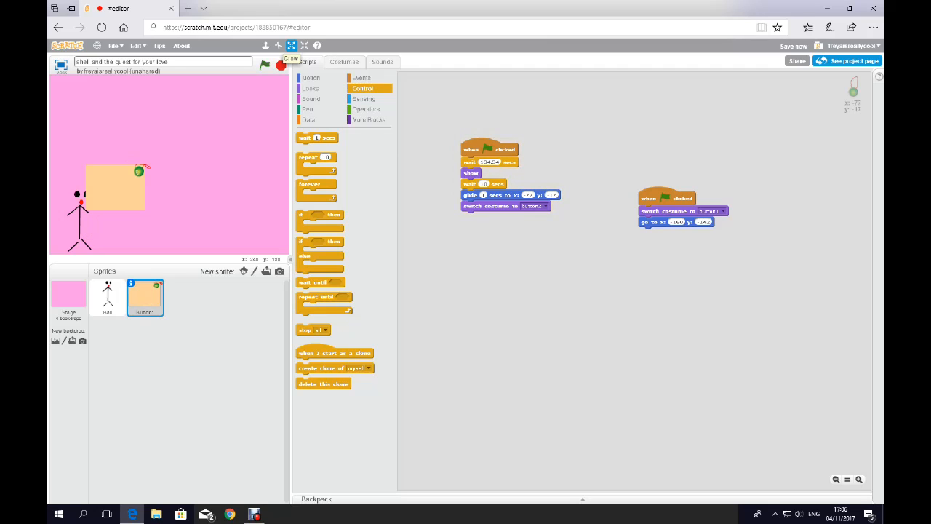